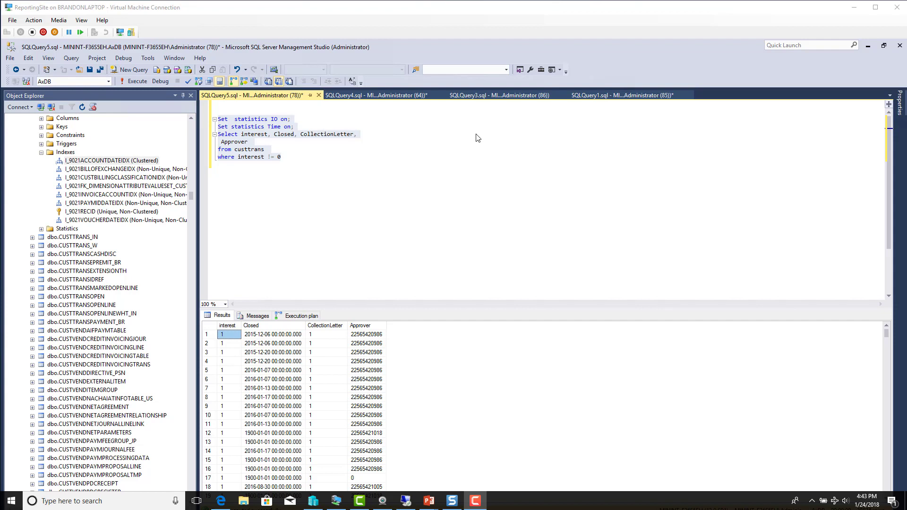
{"action": "mouse_move", "coordinate": [382, 166]}
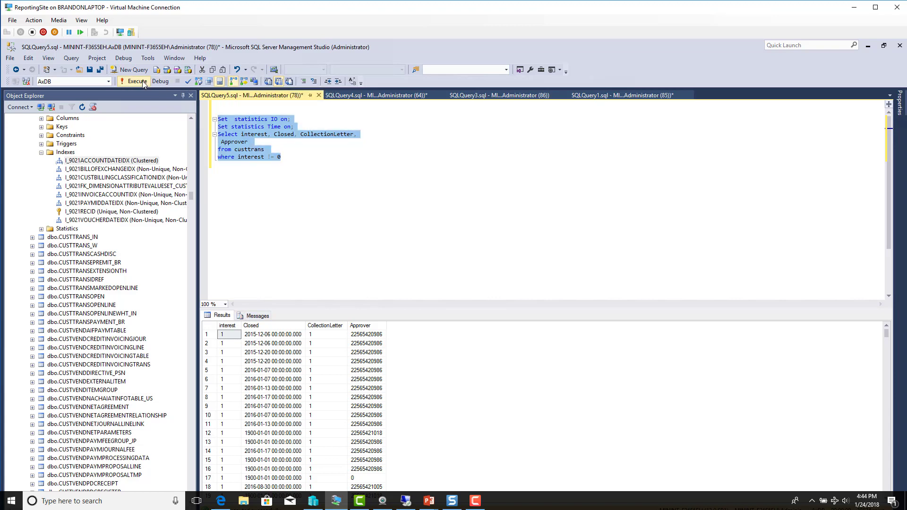
Execute the custtrans statistics query and bring up its execution plan
{"action": "left_click", "coordinate": [136, 82]}
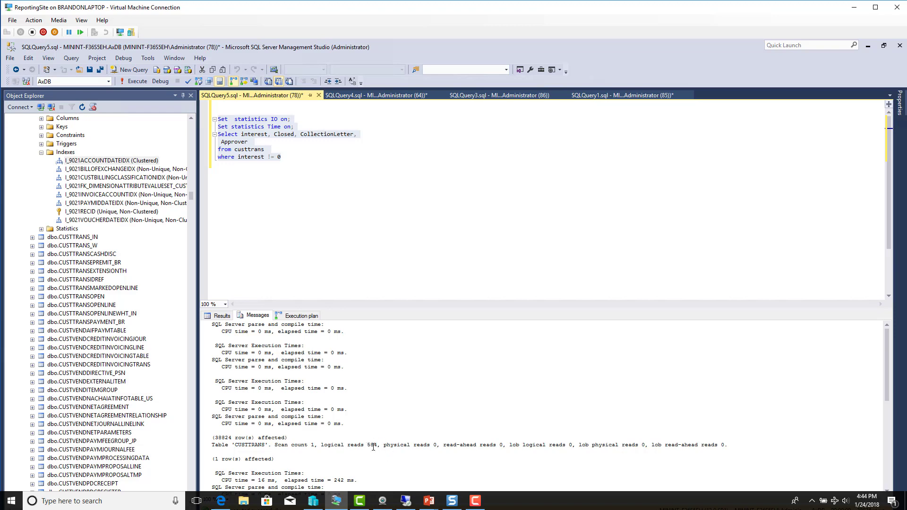
{"action": "left_click", "coordinate": [301, 315]}
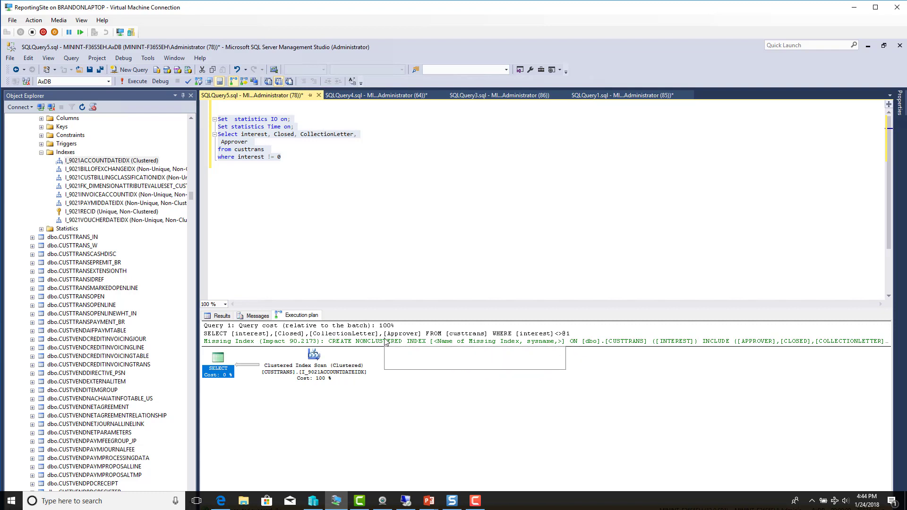
{"action": "mouse_move", "coordinate": [387, 341]}
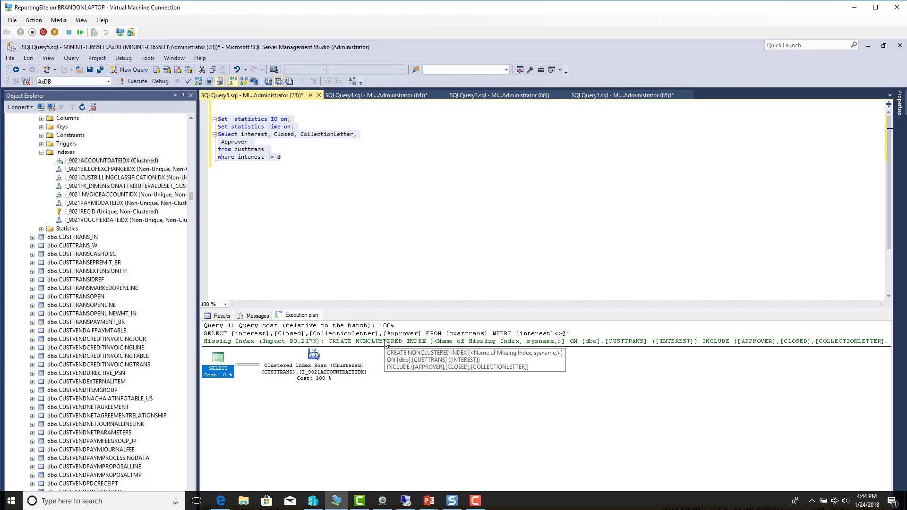
Generate the Missing Index Details script for the CUSTTRANS (INTEREST) suggestion
{"action": "right_click", "coordinate": [386, 343]}
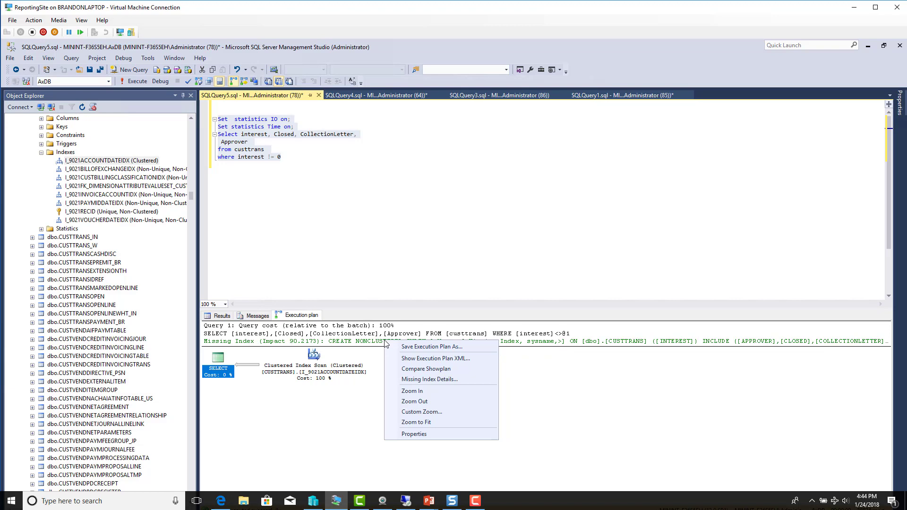
{"action": "mouse_move", "coordinate": [430, 380]}
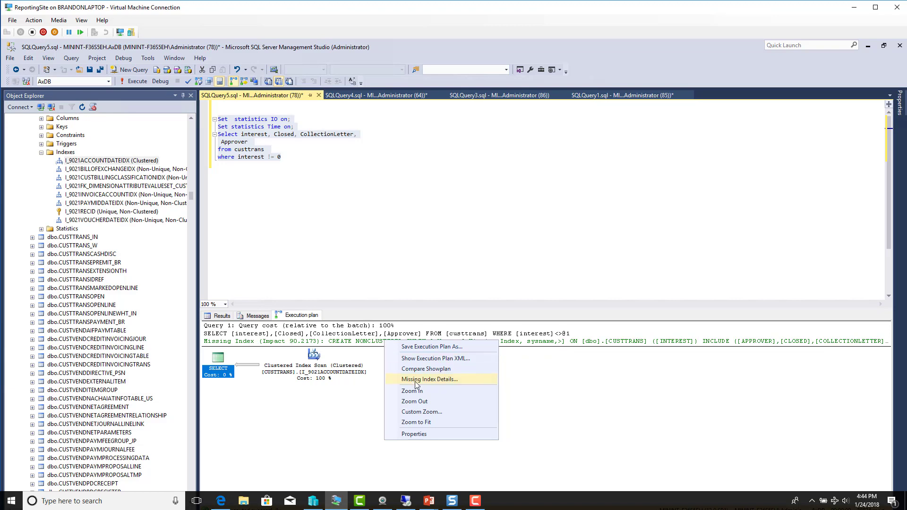
{"action": "left_click", "coordinate": [429, 379]}
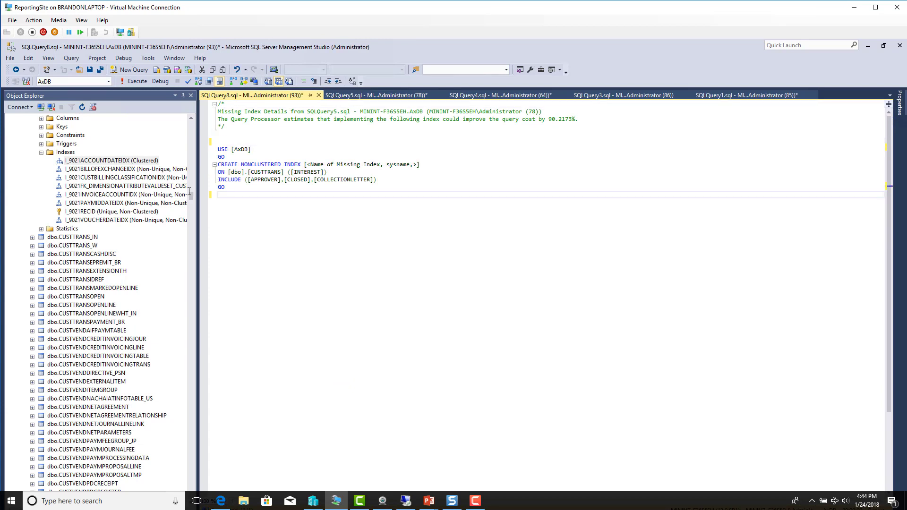
Run the CREATE NONCLUSTERED INDEX script on CUSTTRANS and return to SQLQuery5
{"action": "left_click", "coordinate": [133, 81]}
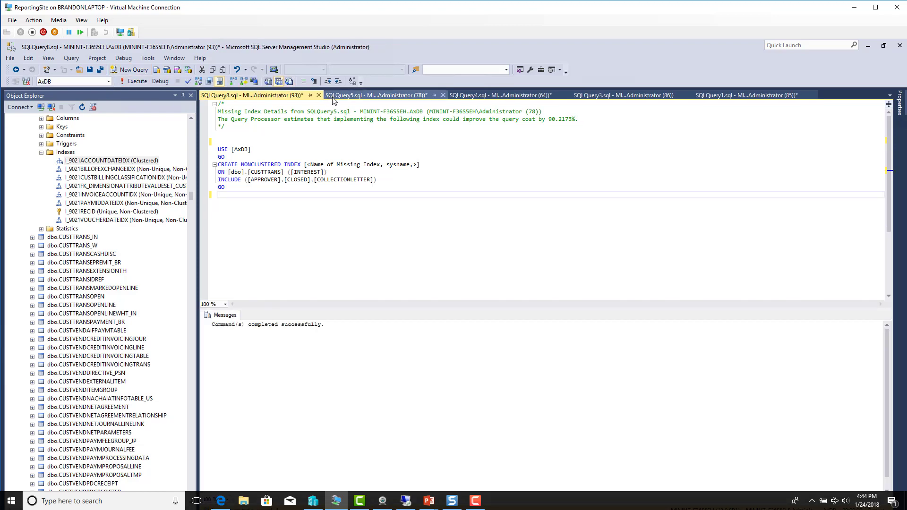
{"action": "left_click", "coordinate": [376, 94]}
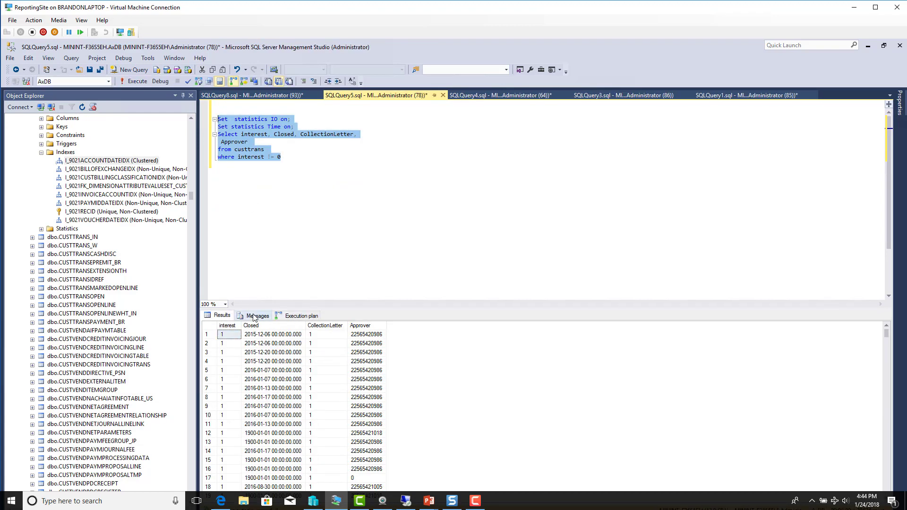
Check the Messages statistics showing 486 logical reads on CUSTTRANS after re-running
{"action": "left_click", "coordinate": [258, 315]}
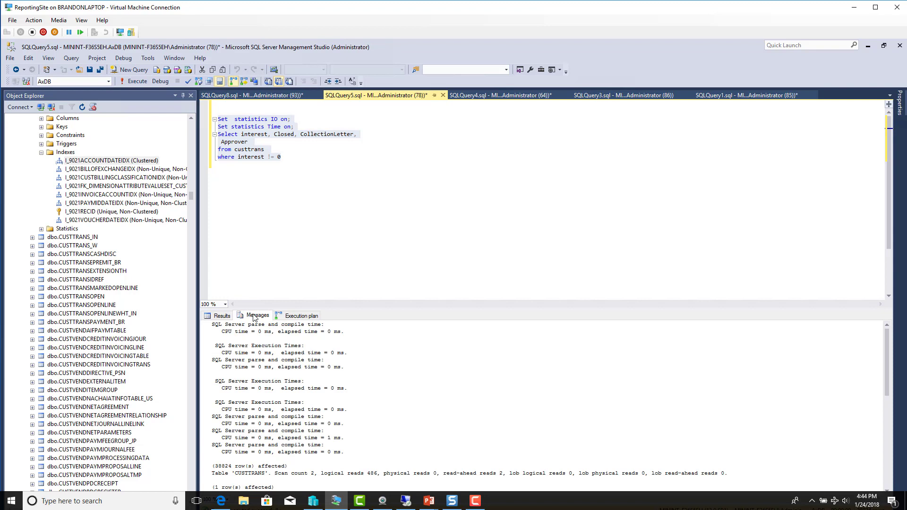